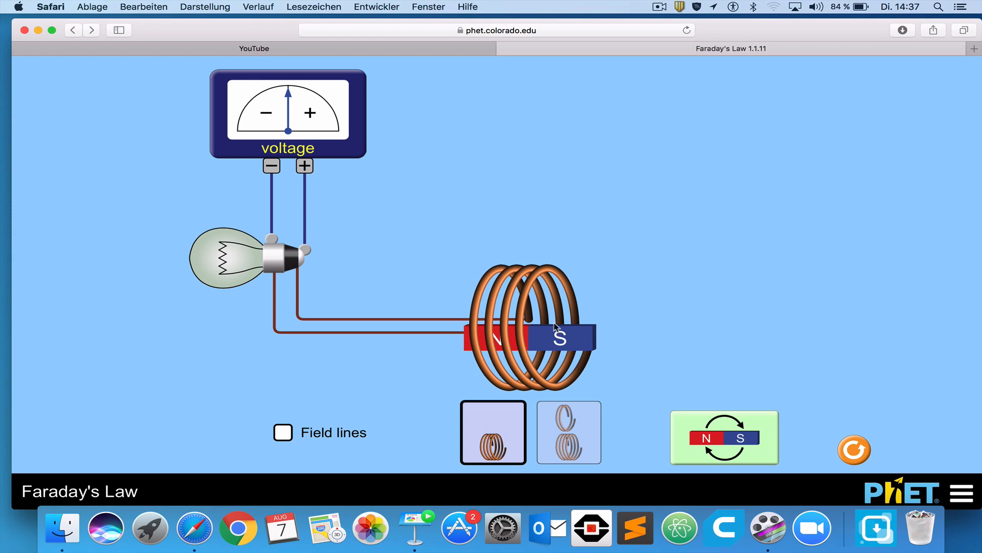
Step: Pull the bar magnet out of the coil so it rests on the right side
{"action": "left_click_drag", "start_coordinate": [557, 339], "coordinate": [748, 319]}
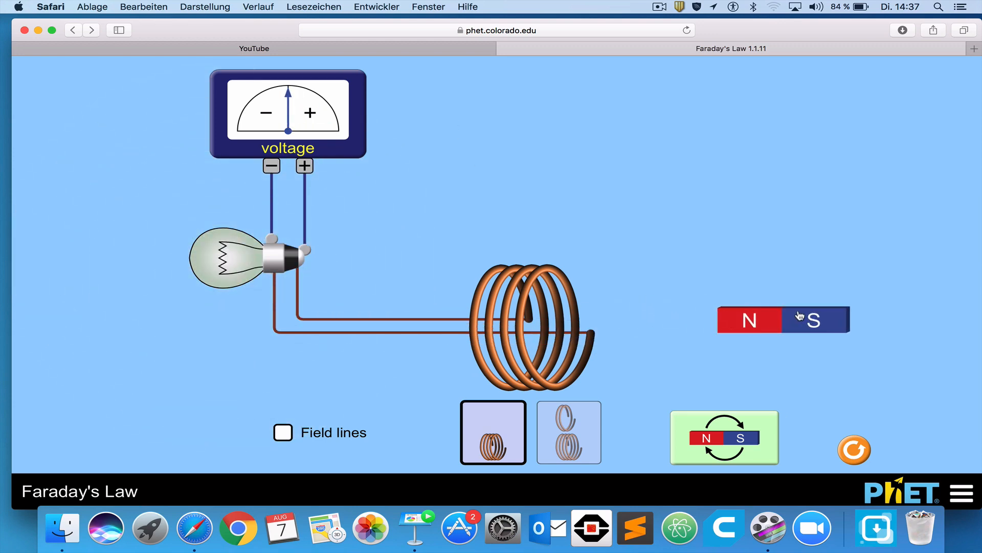
{"action": "mouse_move", "coordinate": [350, 186]}
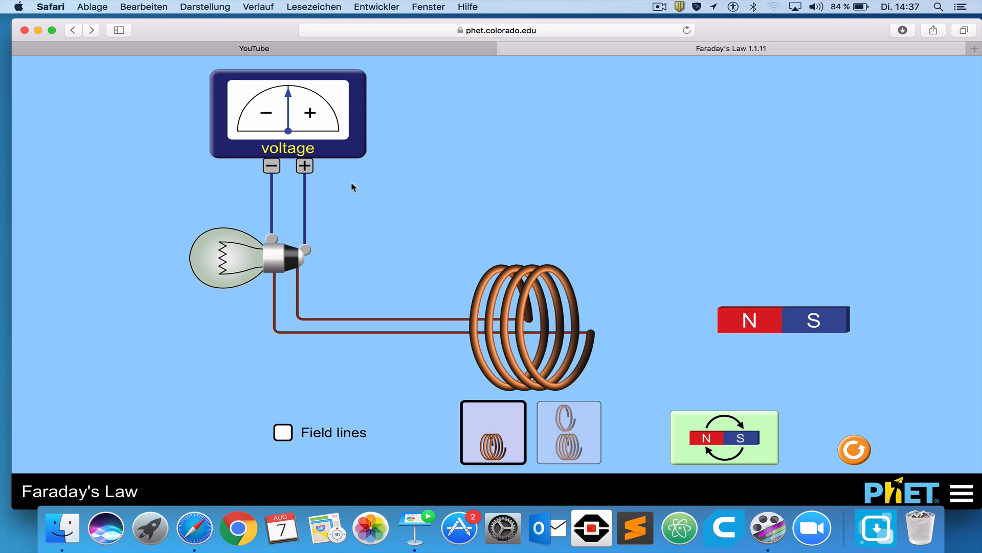
{"action": "mouse_move", "coordinate": [489, 327]}
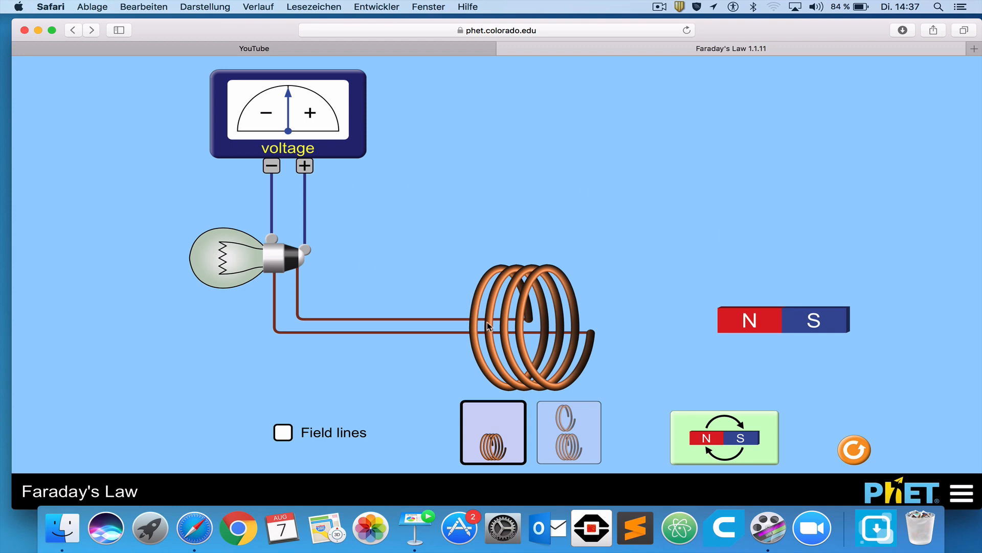
{"action": "mouse_move", "coordinate": [291, 105]}
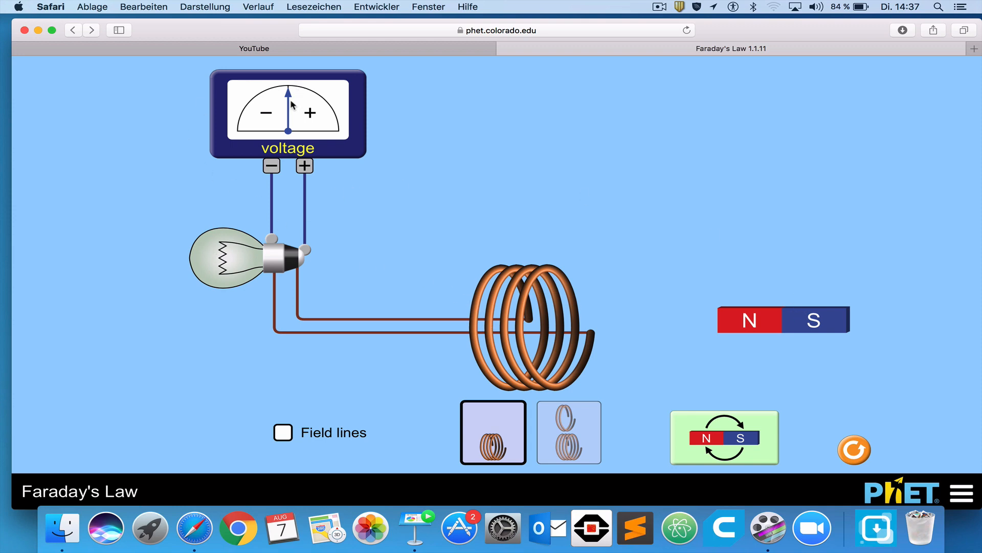
{"action": "mouse_move", "coordinate": [285, 106]}
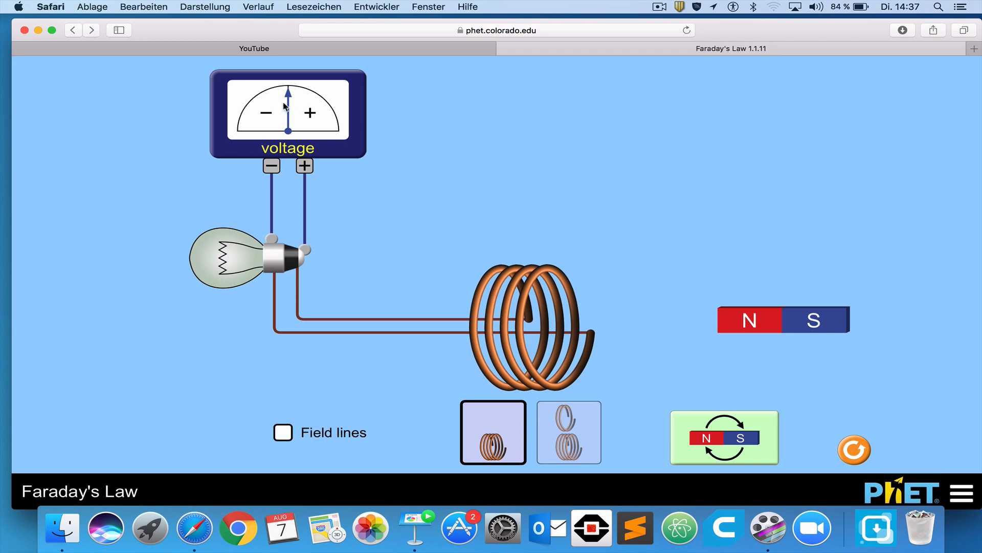
{"action": "mouse_move", "coordinate": [319, 255]}
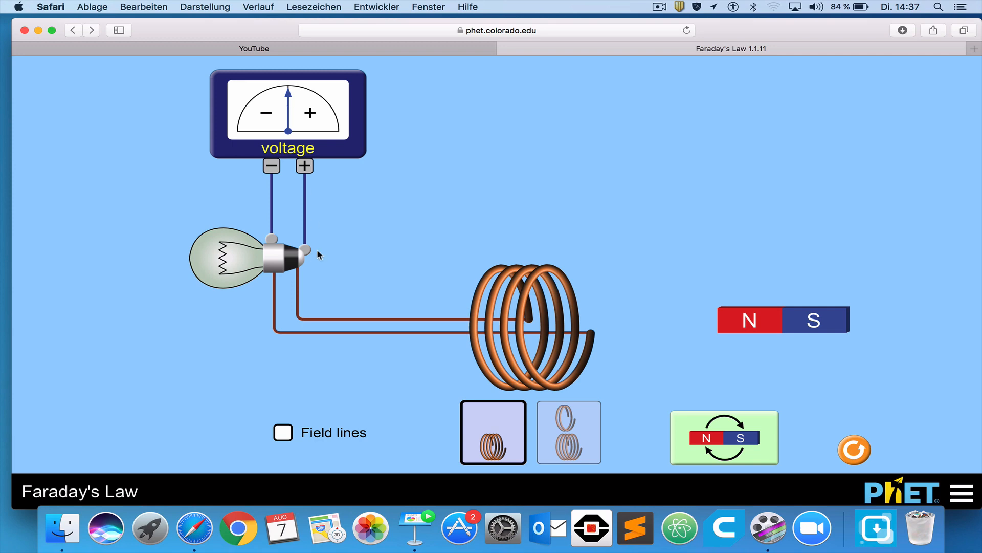
{"action": "mouse_move", "coordinate": [492, 315]}
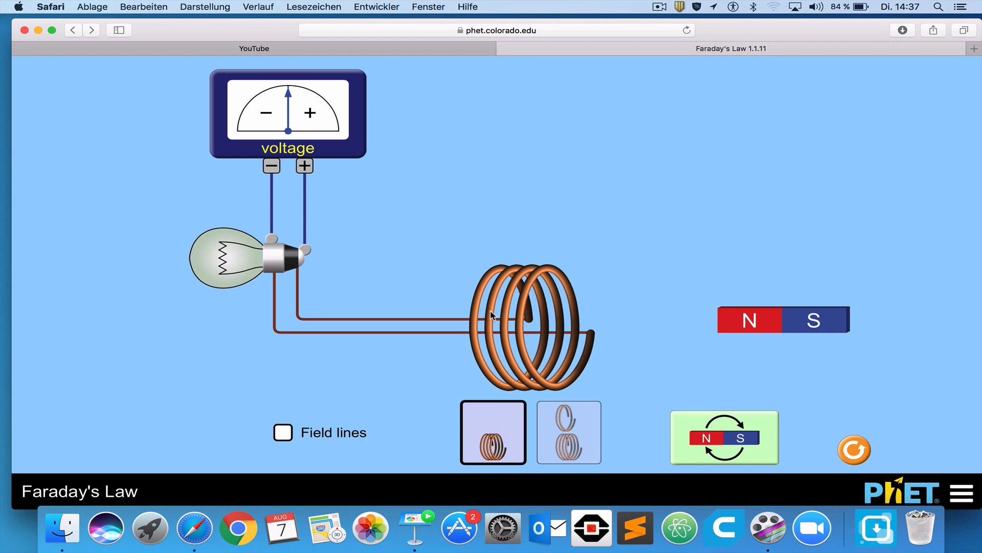
{"action": "mouse_move", "coordinate": [379, 295]}
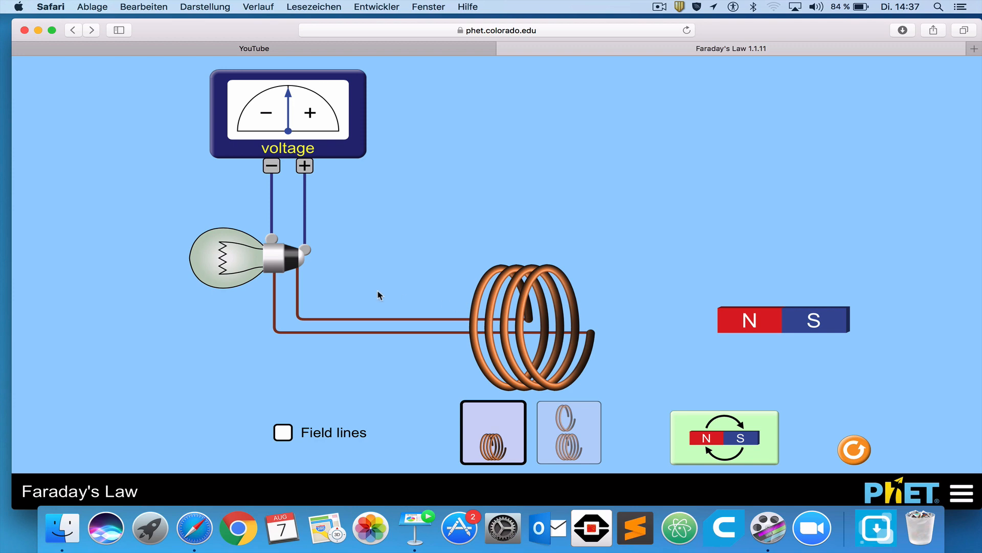
{"action": "mouse_move", "coordinate": [278, 264]}
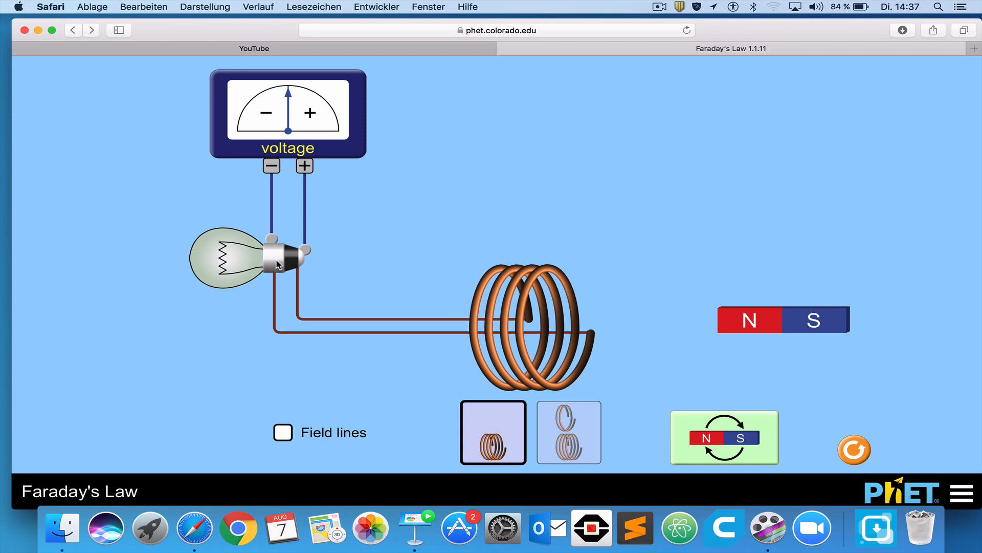
{"action": "mouse_move", "coordinate": [511, 336]}
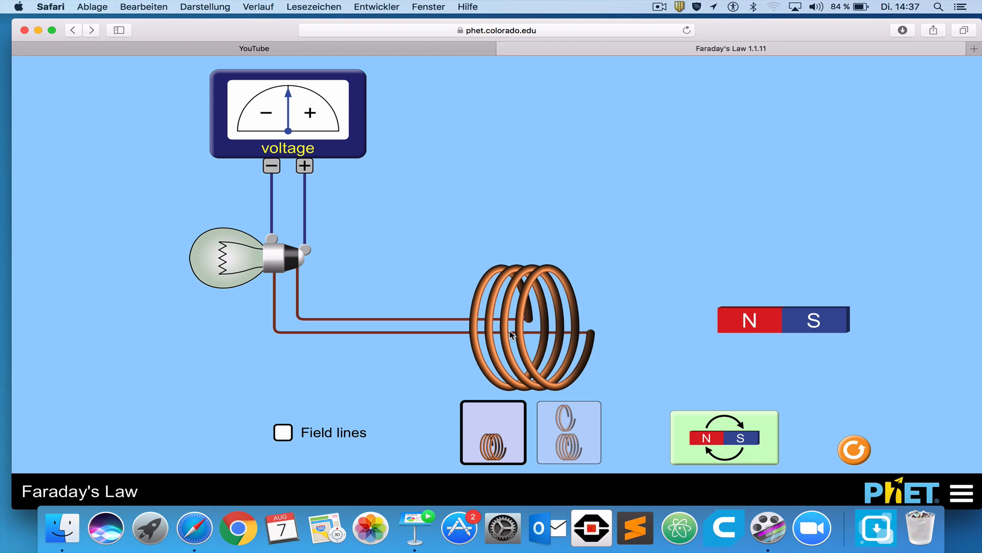
{"action": "mouse_move", "coordinate": [439, 310]}
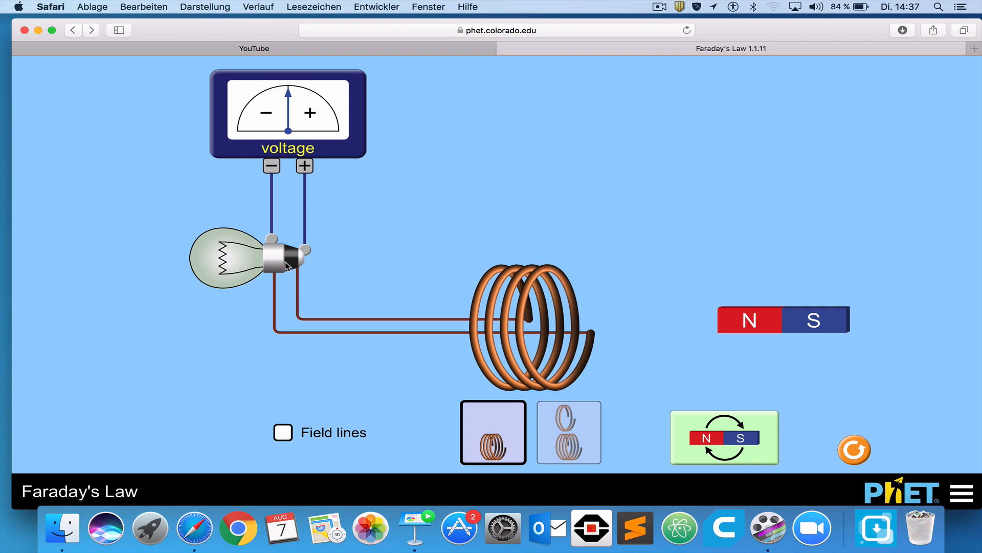
{"action": "mouse_move", "coordinate": [775, 303]}
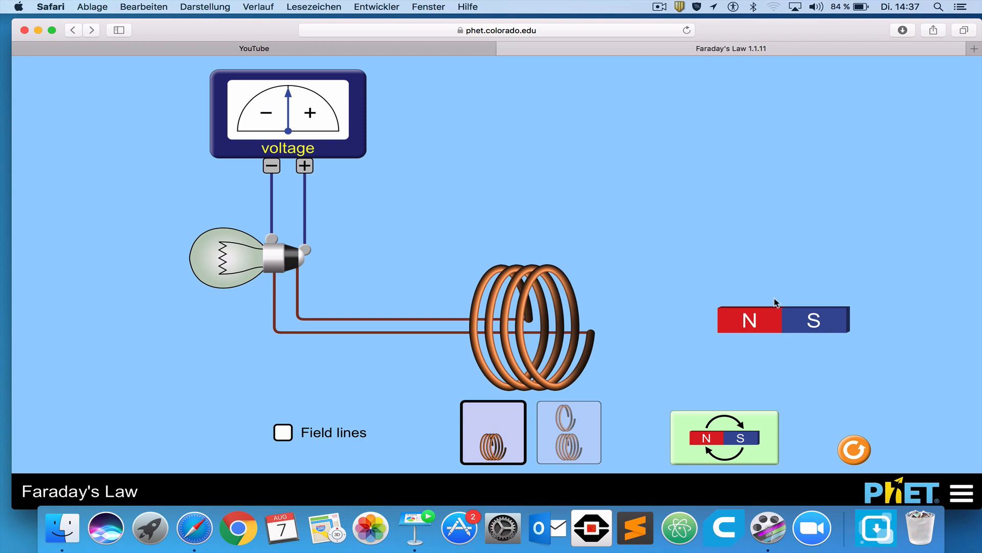
{"action": "mouse_move", "coordinate": [345, 406]}
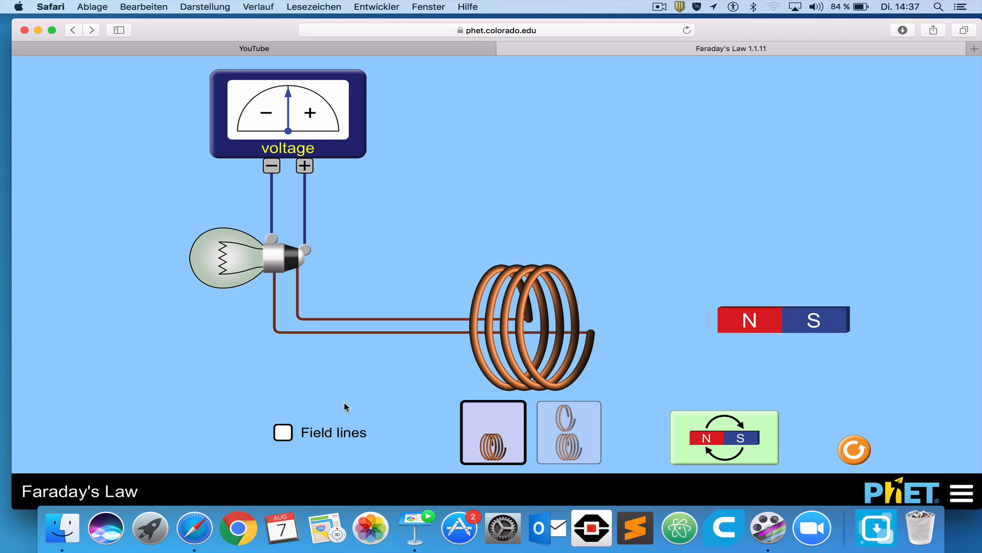
{"action": "left_click", "coordinate": [283, 432]}
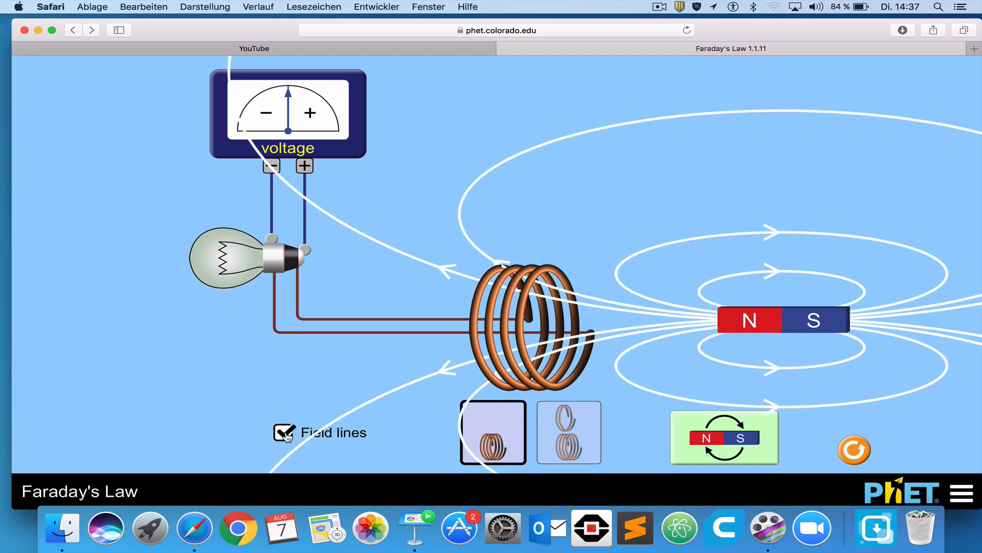
{"action": "left_click", "coordinate": [282, 432]}
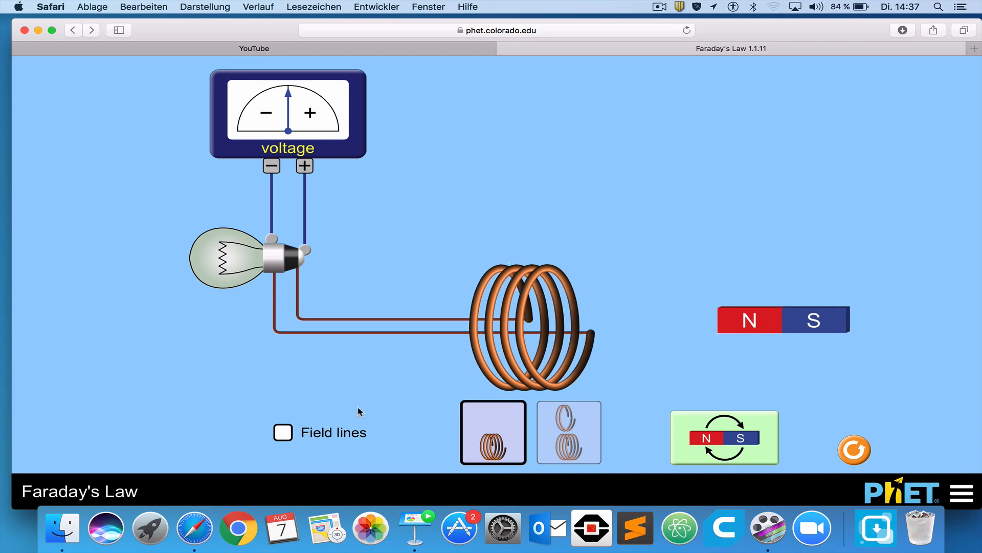
{"action": "mouse_move", "coordinate": [780, 324]}
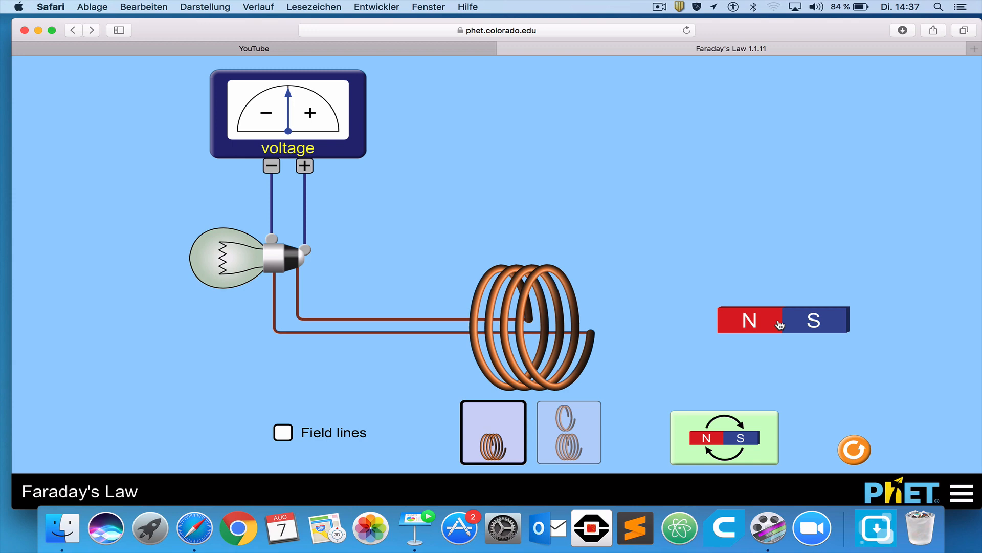
Step: Slide the magnet north-first through the coil and leave it resting left of the coil below the bulb
{"action": "left_click_drag", "start_coordinate": [783, 320], "coordinate": [582, 324]}
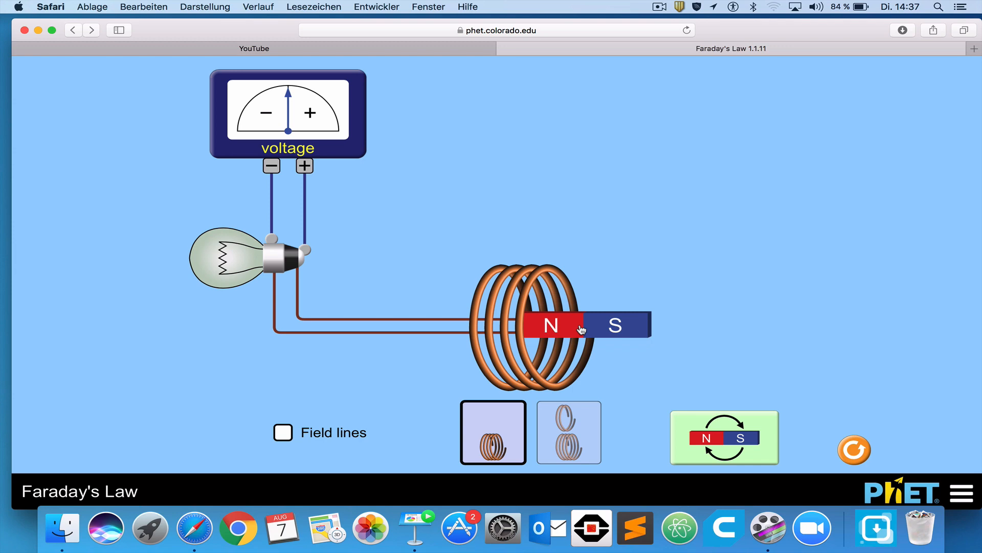
{"action": "left_click_drag", "start_coordinate": [579, 325], "coordinate": [819, 325]}
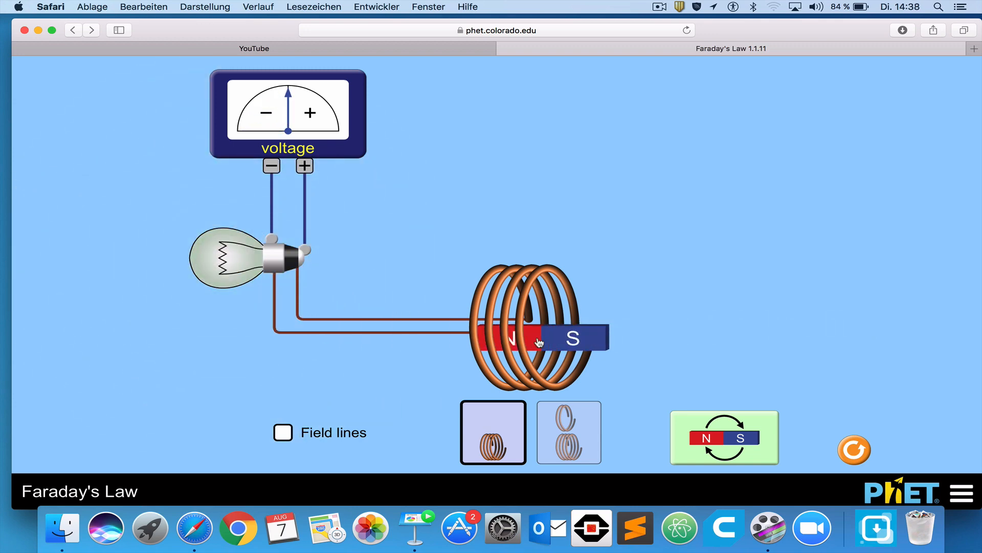
{"action": "left_click_drag", "start_coordinate": [539, 341], "coordinate": [266, 348]}
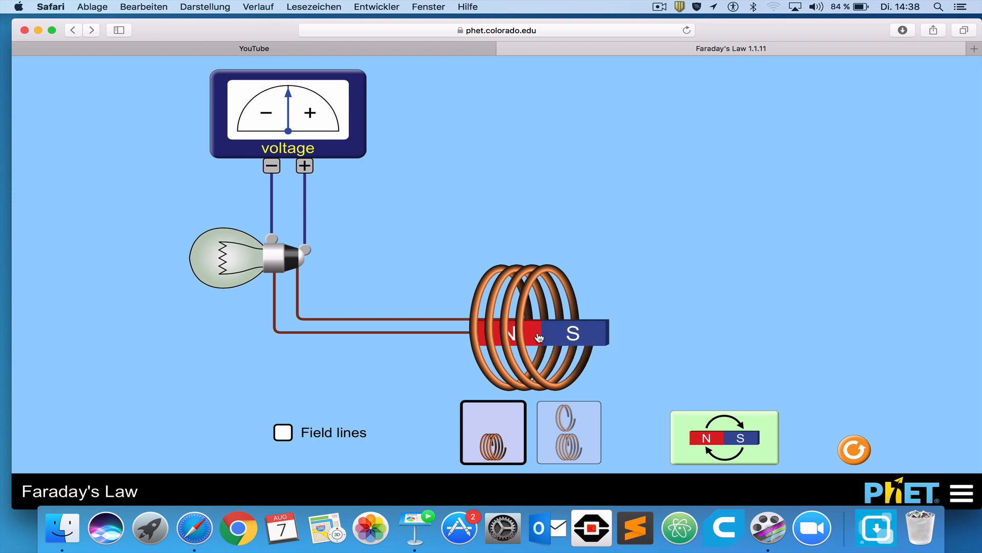
{"action": "left_click_drag", "start_coordinate": [539, 332], "coordinate": [758, 311]}
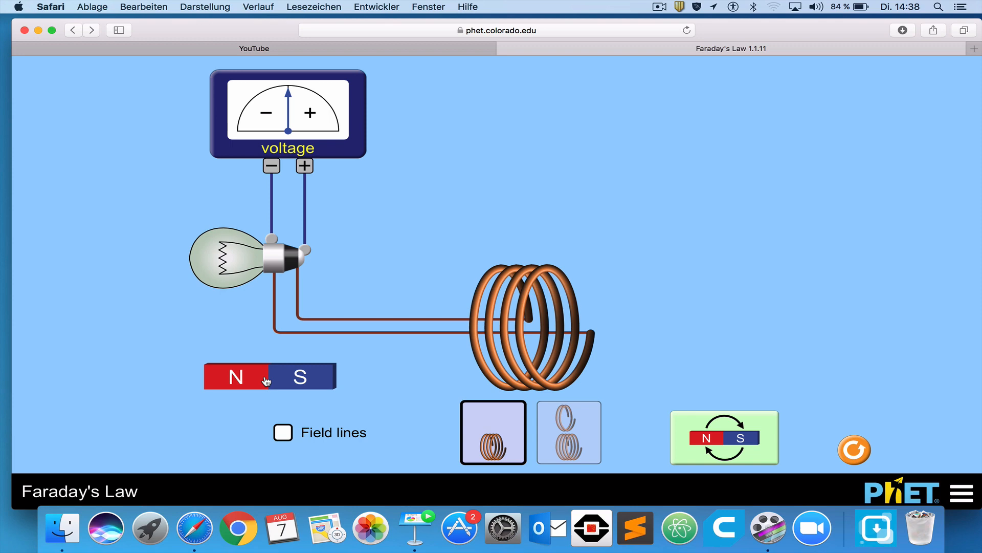
{"action": "mouse_move", "coordinate": [540, 317]}
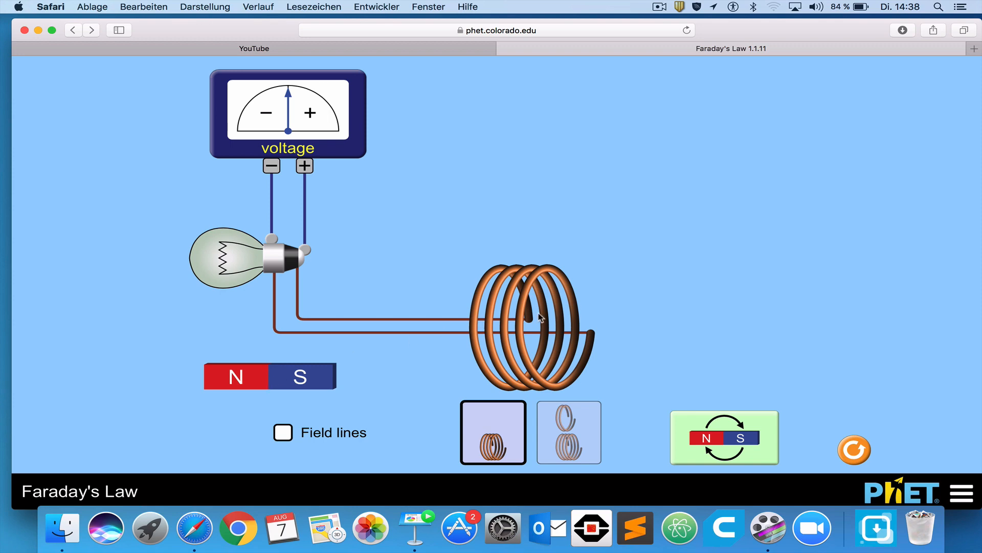
{"action": "mouse_move", "coordinate": [252, 390]}
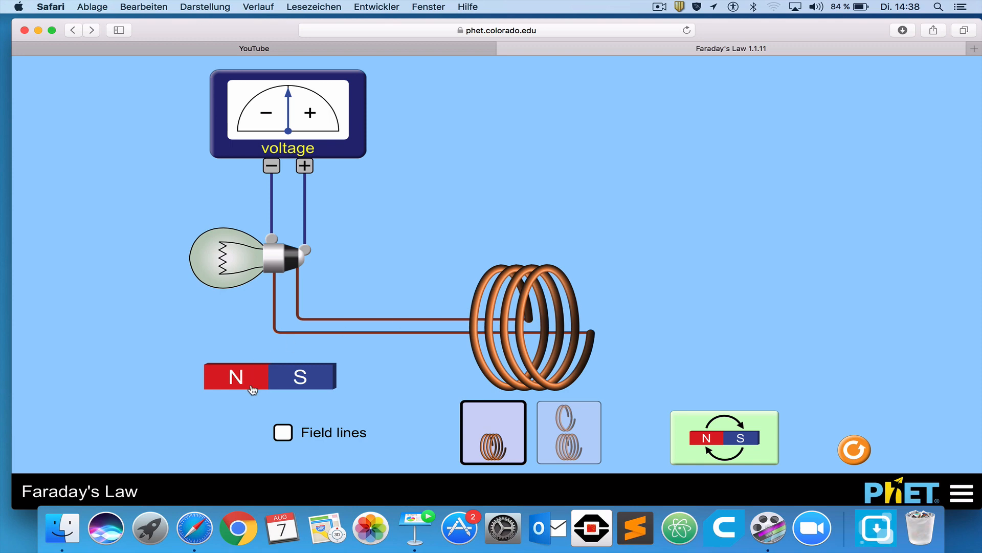
Step: Raise the magnet level with the coil, push it in from the left and pull it out past the right side
{"action": "left_click_drag", "start_coordinate": [253, 377], "coordinate": [253, 344]}
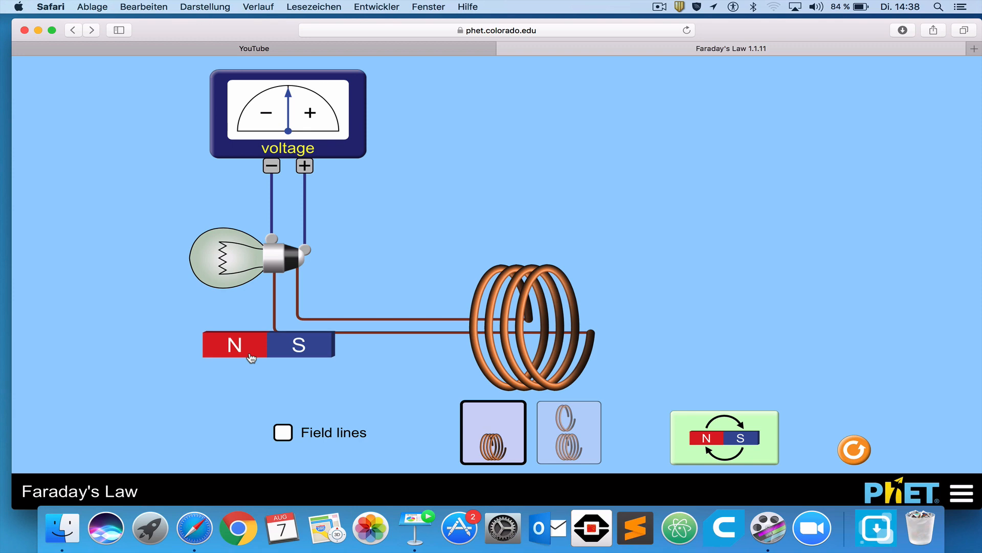
{"action": "left_click_drag", "start_coordinate": [251, 345], "coordinate": [532, 306]}
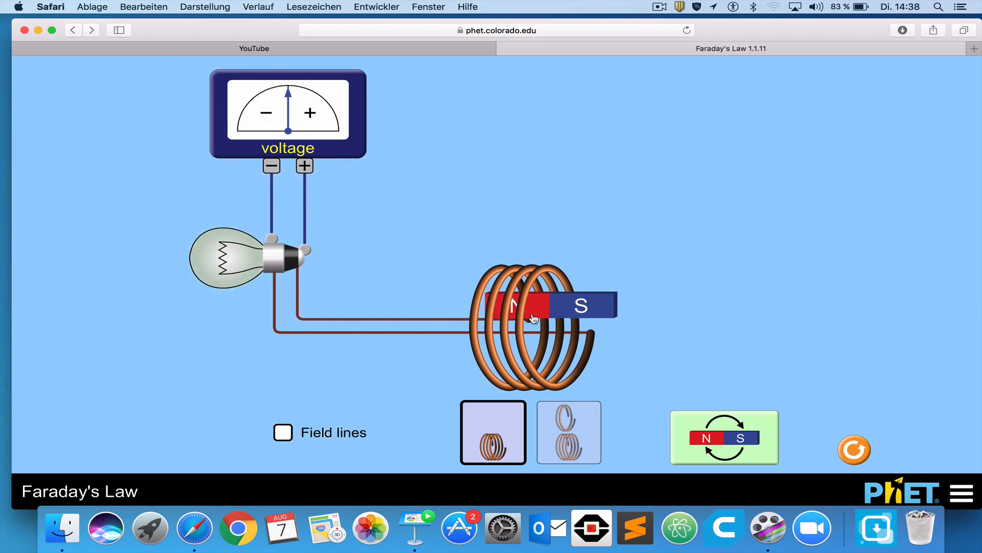
{"action": "left_click_drag", "start_coordinate": [545, 306], "coordinate": [817, 313]}
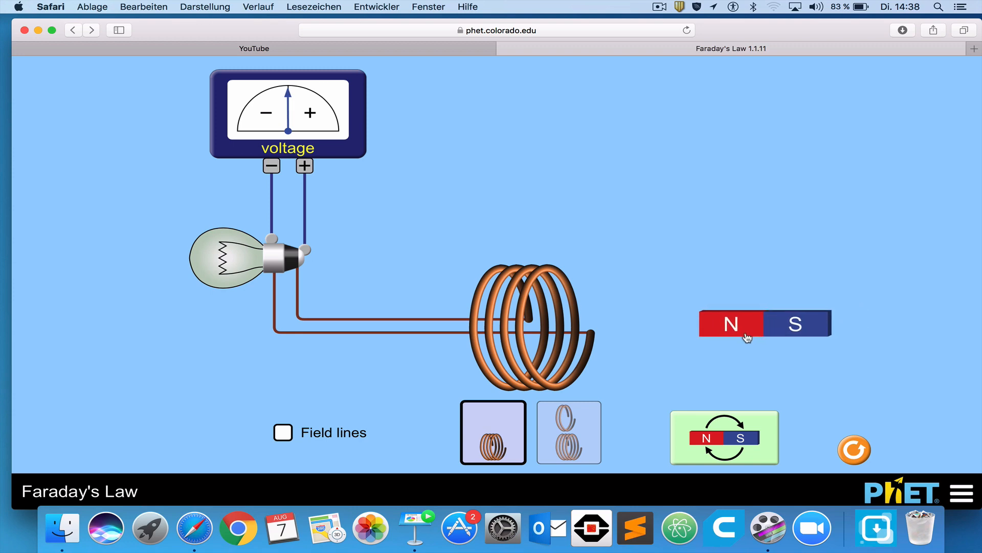
Step: Nudge the magnet leftward until its north end sits at the coil's right opening, lighting the bulb
{"action": "left_click_drag", "start_coordinate": [749, 337], "coordinate": [717, 339]}
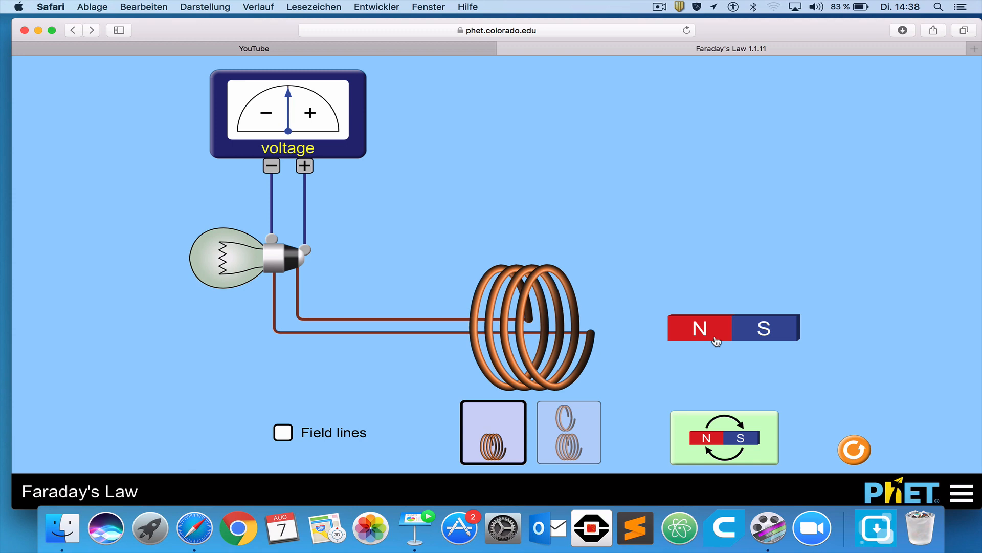
{"action": "left_click_drag", "start_coordinate": [733, 327], "coordinate": [710, 328]}
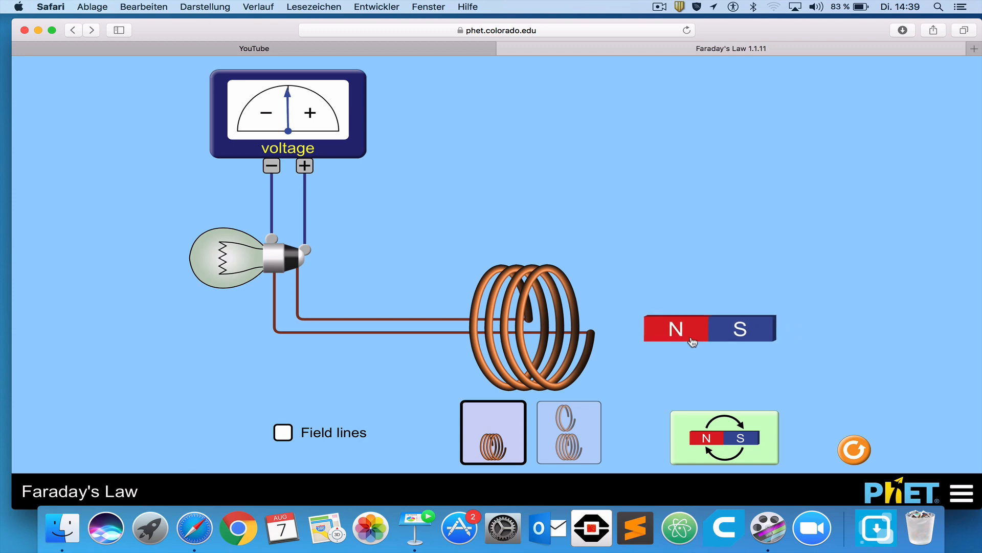
{"action": "left_click_drag", "start_coordinate": [692, 329], "coordinate": [682, 328]}
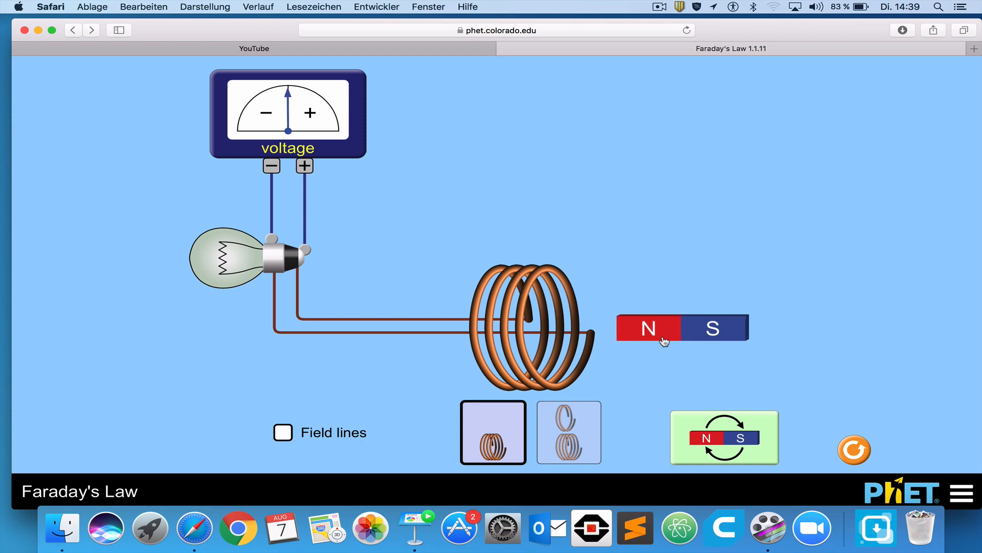
{"action": "left_click_drag", "start_coordinate": [649, 329], "coordinate": [658, 328]}
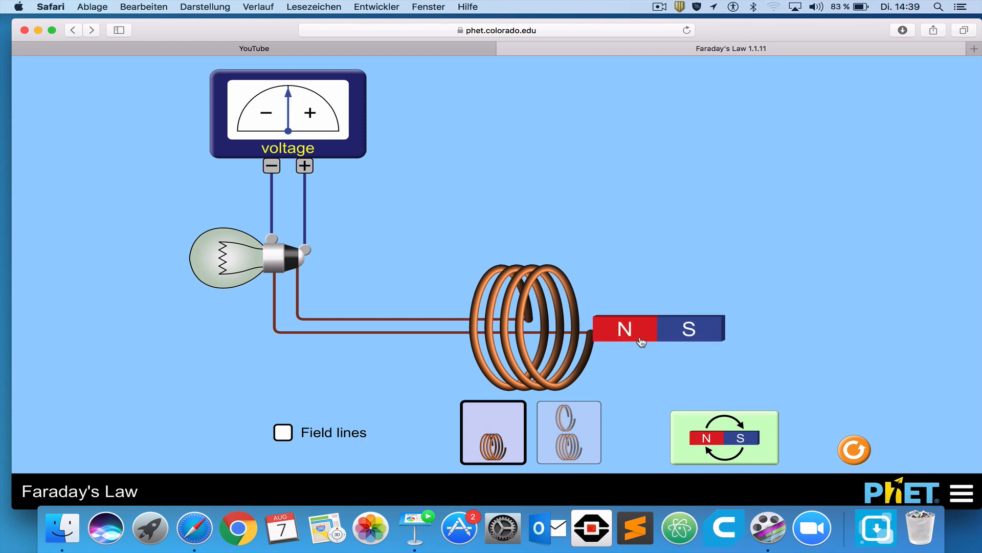
{"action": "left_click_drag", "start_coordinate": [624, 329], "coordinate": [571, 325]}
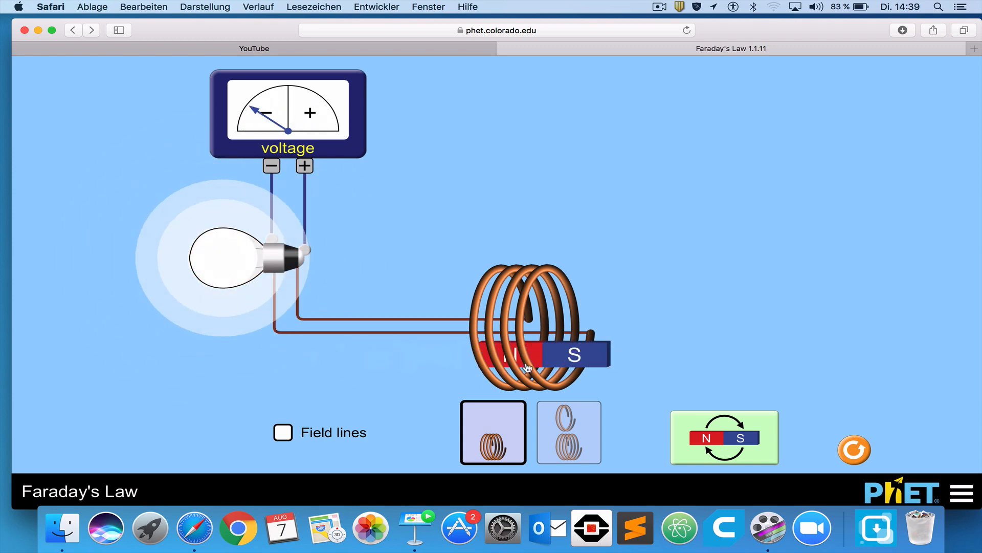
Step: Slide the magnet deeper through the coil, pull it out to the right and push it back in
{"action": "left_click_drag", "start_coordinate": [529, 355], "coordinate": [558, 328]}
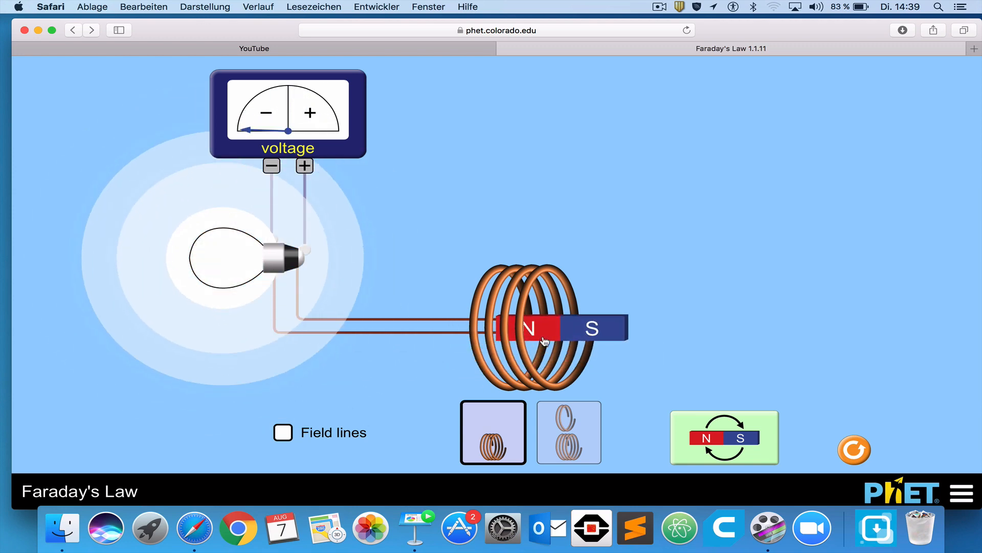
{"action": "left_click_drag", "start_coordinate": [545, 325], "coordinate": [404, 324]}
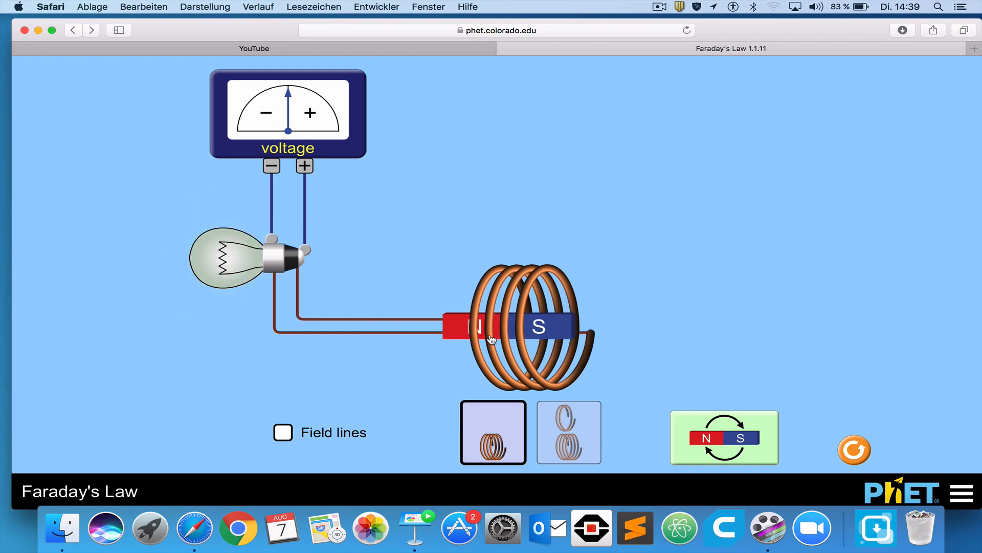
{"action": "left_click_drag", "start_coordinate": [490, 326], "coordinate": [461, 340]}
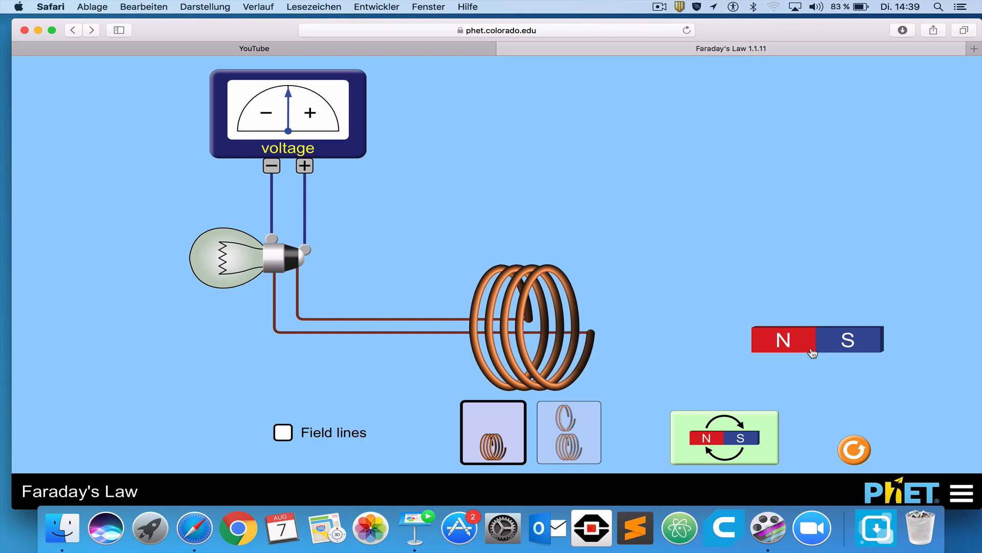
{"action": "left_click_drag", "start_coordinate": [813, 340], "coordinate": [511, 348]}
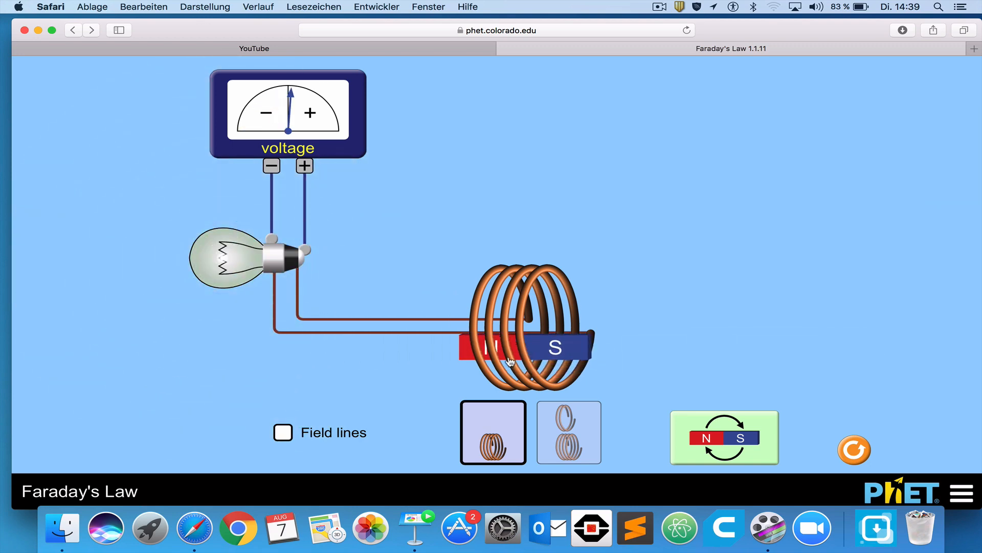
Step: Pump the magnet in and out of the coil twice more, leaving it resting inside north-first
{"action": "left_click_drag", "start_coordinate": [520, 348], "coordinate": [814, 317]}
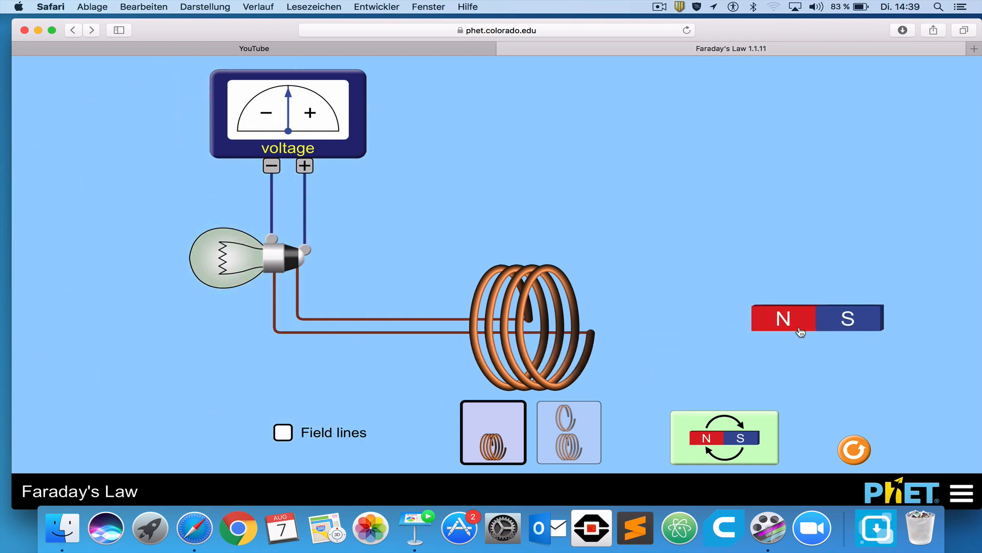
{"action": "left_click_drag", "start_coordinate": [818, 317], "coordinate": [585, 333]}
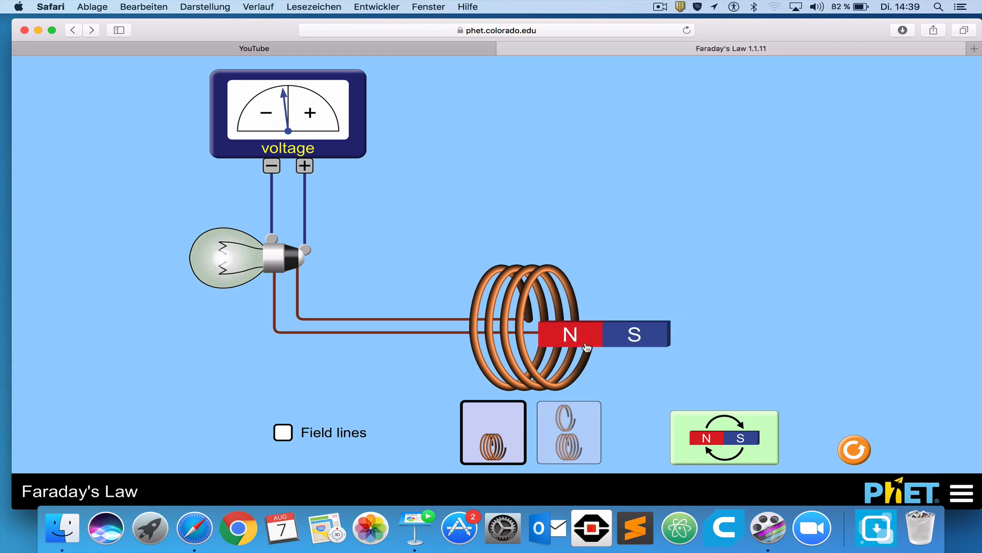
{"action": "left_click_drag", "start_coordinate": [570, 333], "coordinate": [746, 338]}
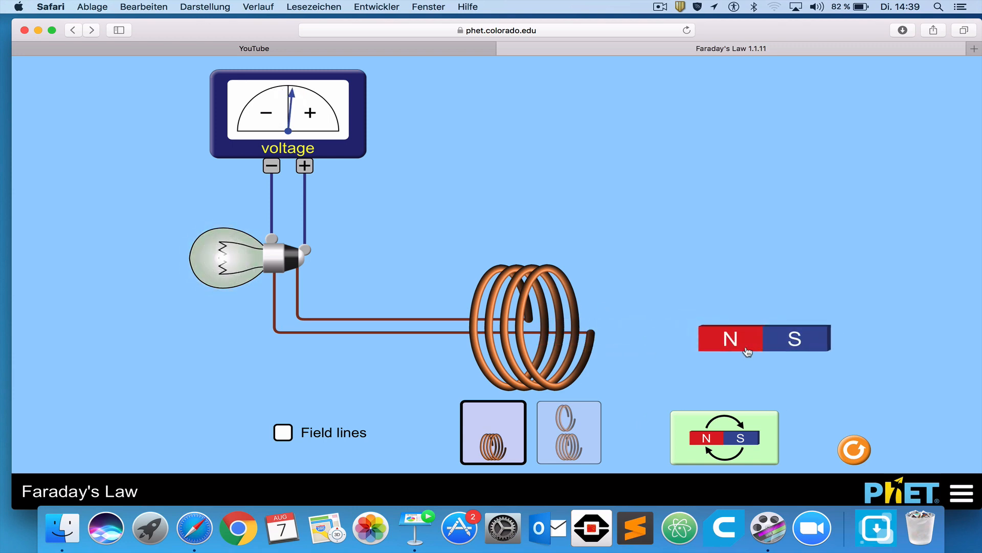
{"action": "left_click_drag", "start_coordinate": [746, 351], "coordinate": [532, 338]}
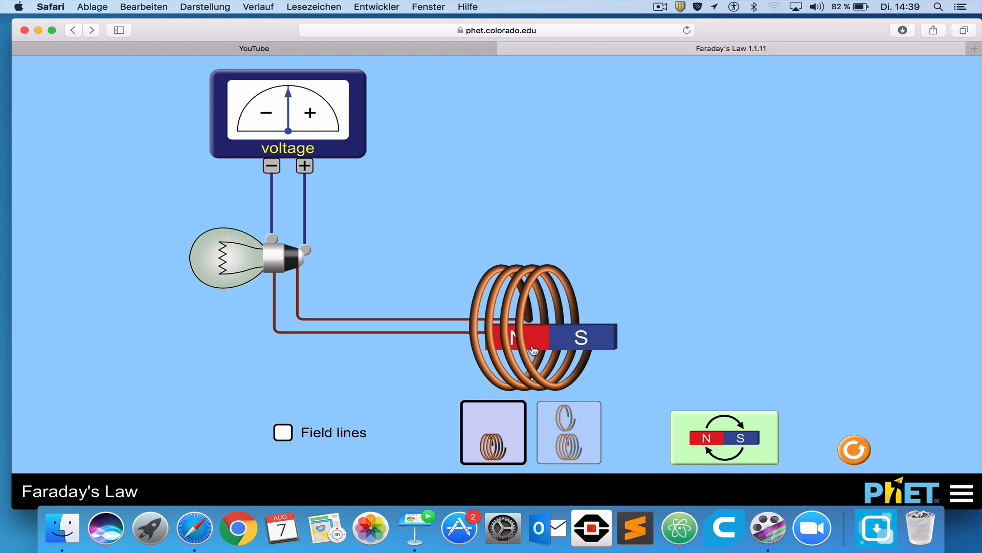
{"action": "mouse_move", "coordinate": [377, 314]}
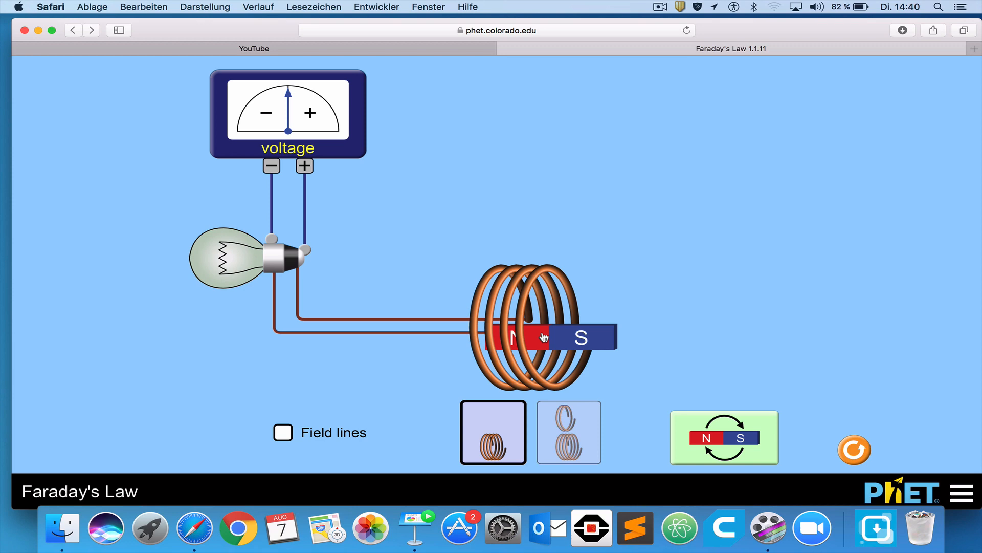
Step: Pass the magnet leftward through the coil toward the bulb wires, then return it right of the coil
{"action": "left_click_drag", "start_coordinate": [542, 337], "coordinate": [816, 293]}
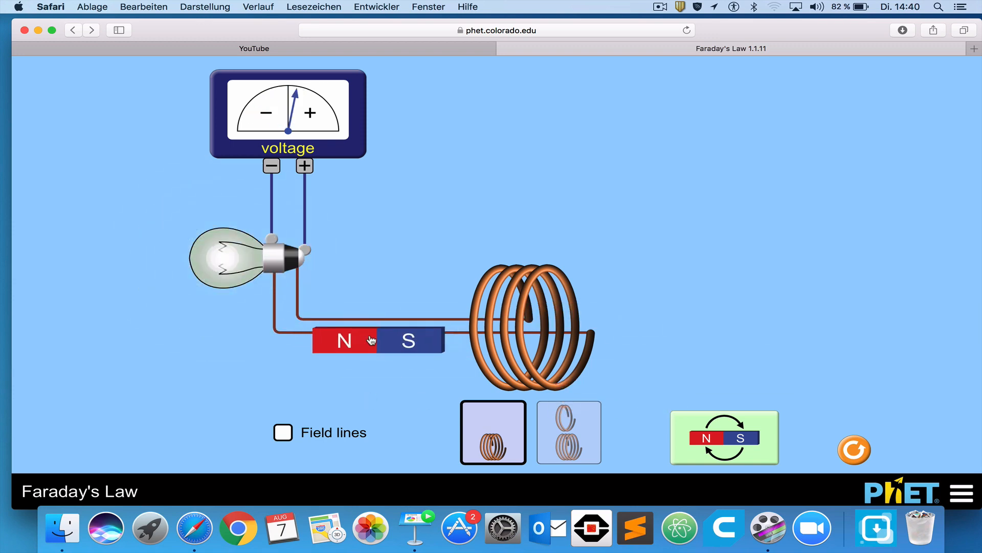
{"action": "left_click_drag", "start_coordinate": [375, 340], "coordinate": [737, 341]}
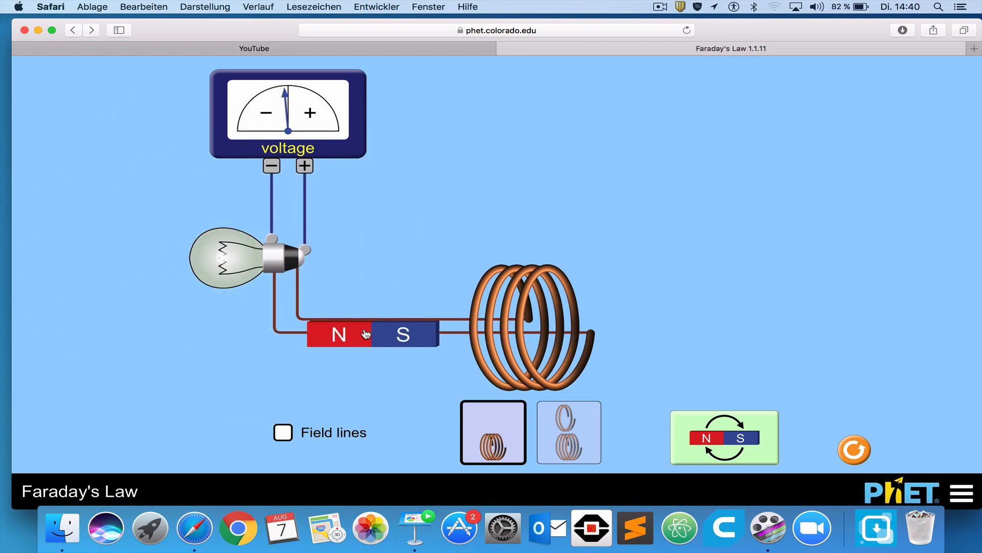
{"action": "left_click_drag", "start_coordinate": [365, 333], "coordinate": [463, 333]}
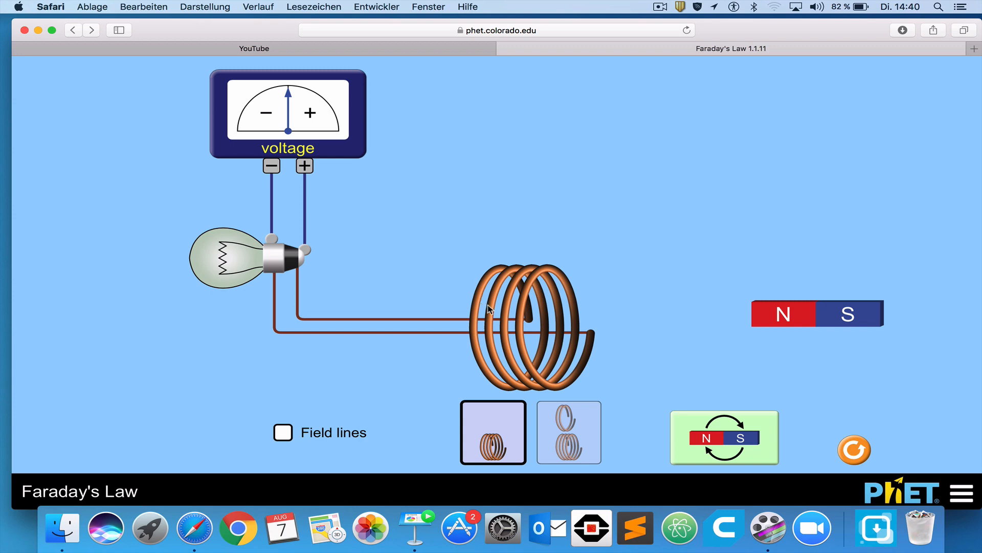
{"action": "mouse_move", "coordinate": [788, 314]}
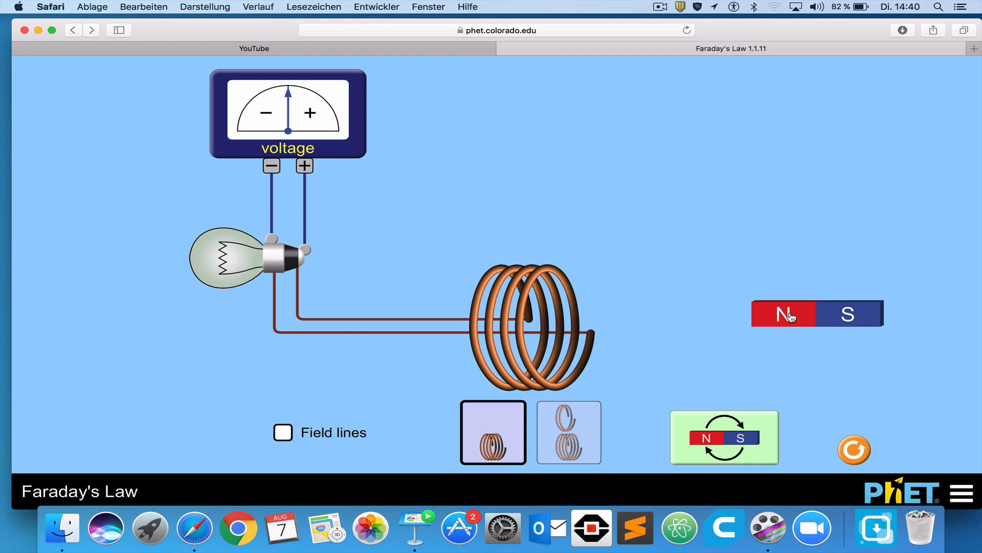
{"action": "mouse_move", "coordinate": [275, 431]}
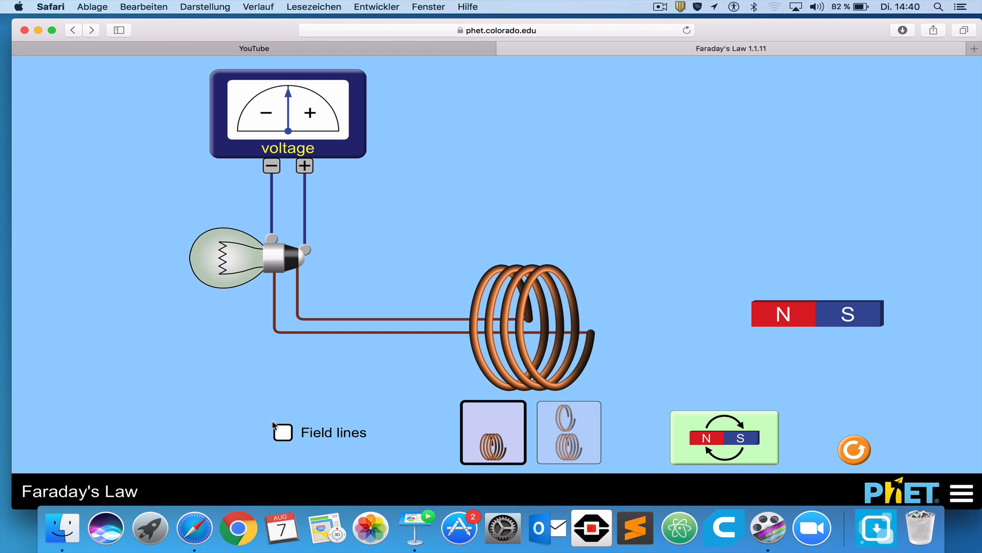
Step: Turn on Field lines, then move the reversed magnet in and out of the coil and over to its left side
{"action": "left_click", "coordinate": [283, 432]}
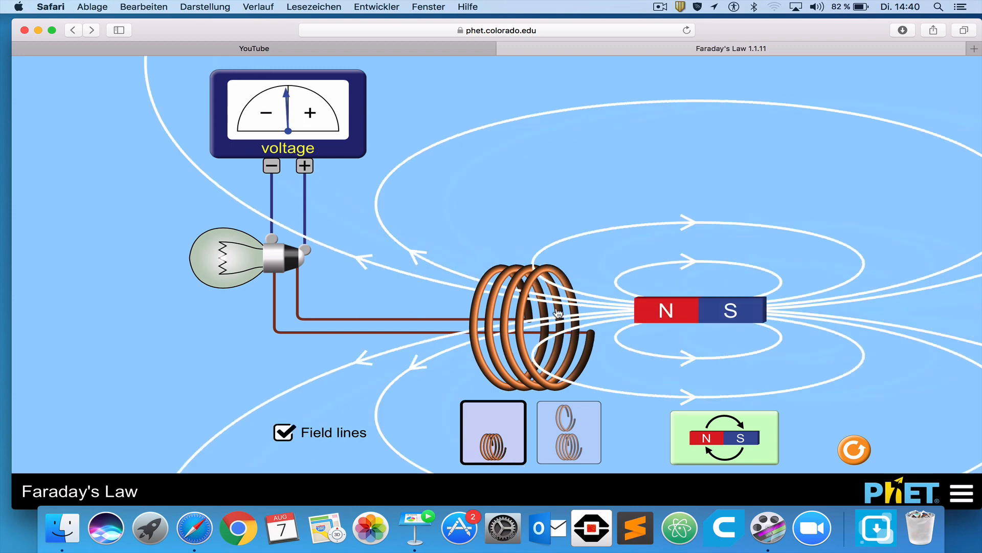
{"action": "left_click_drag", "start_coordinate": [700, 310], "coordinate": [817, 305]}
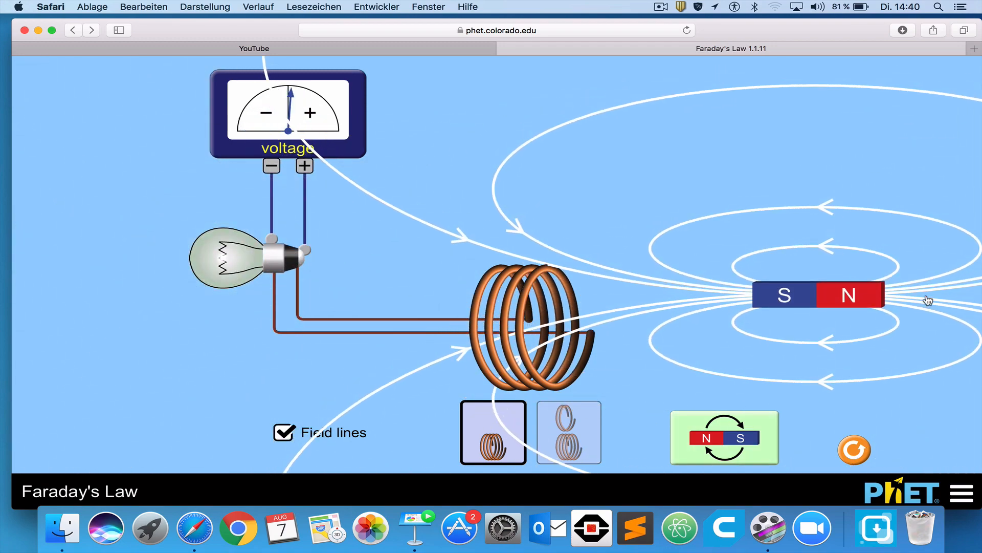
{"action": "left_click_drag", "start_coordinate": [818, 295], "coordinate": [611, 309]}
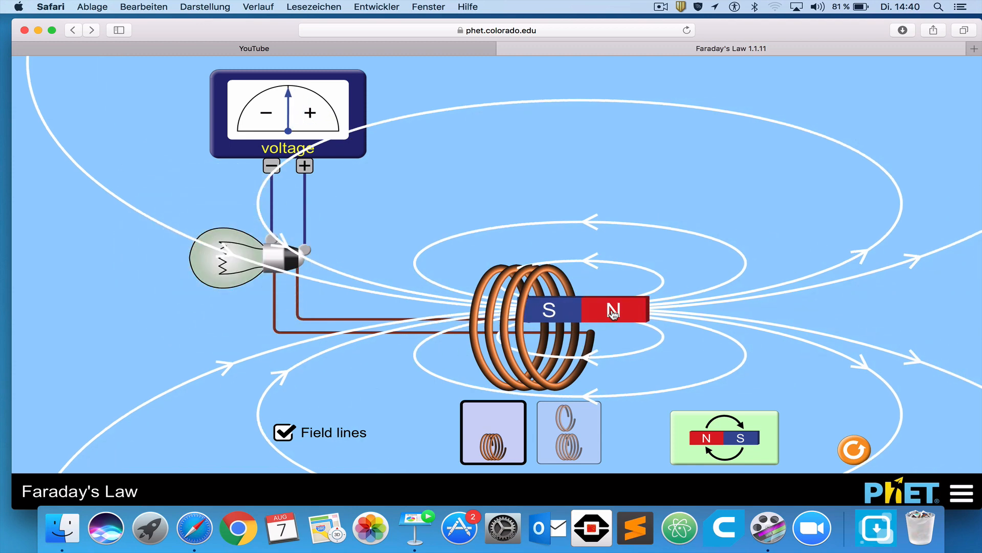
{"action": "left_click_drag", "start_coordinate": [601, 309], "coordinate": [818, 299]}
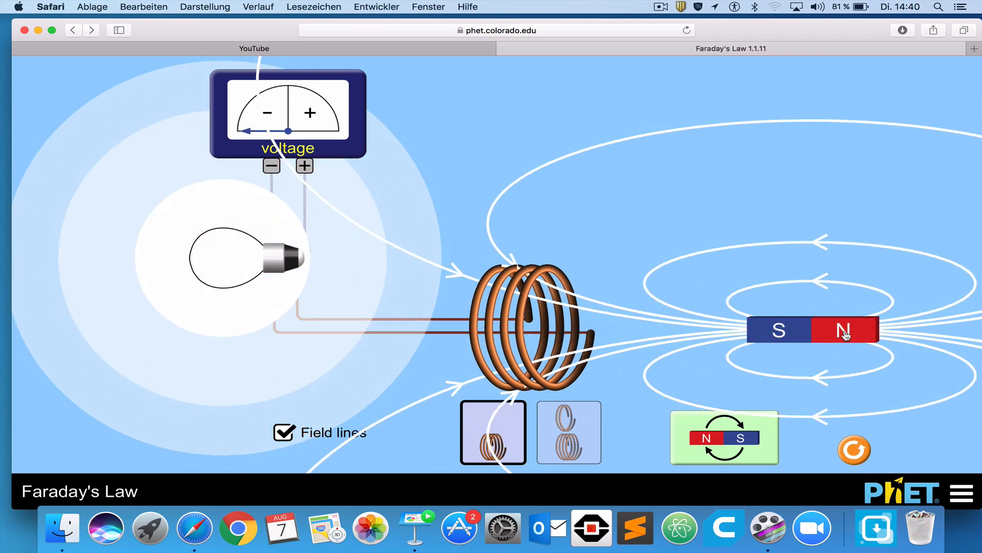
{"action": "left_click_drag", "start_coordinate": [811, 331], "coordinate": [535, 331]}
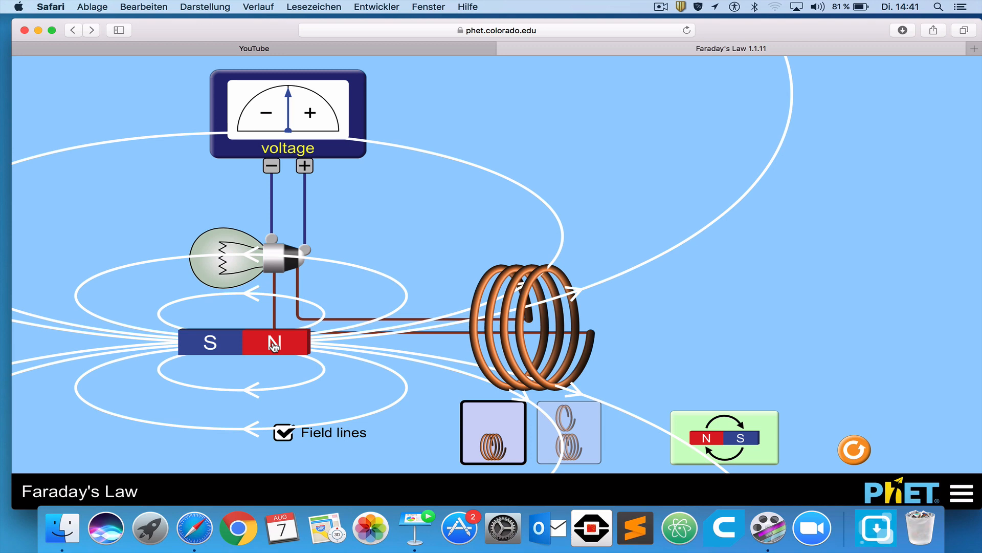
{"action": "key", "text": "Cmd+Tab"}
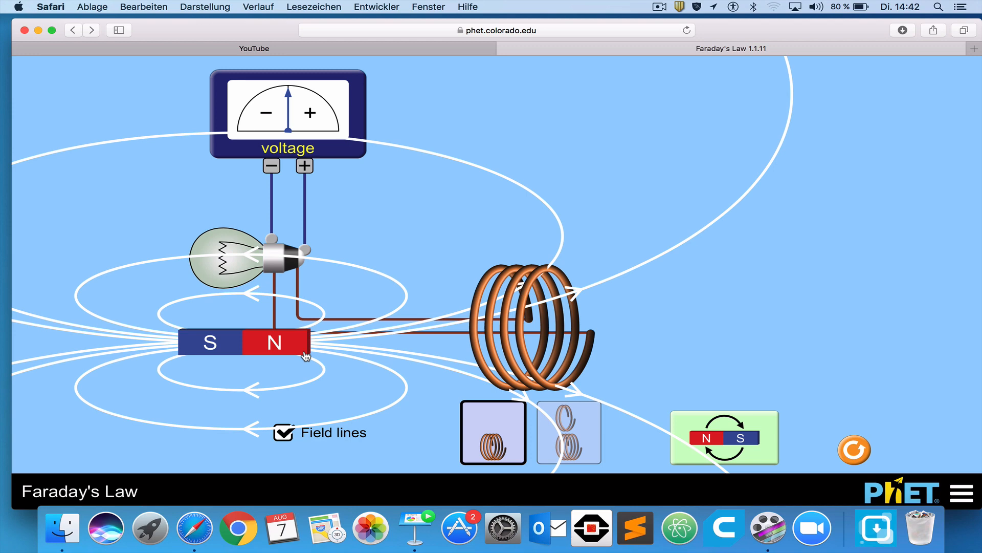
{"action": "mouse_move", "coordinate": [271, 345]}
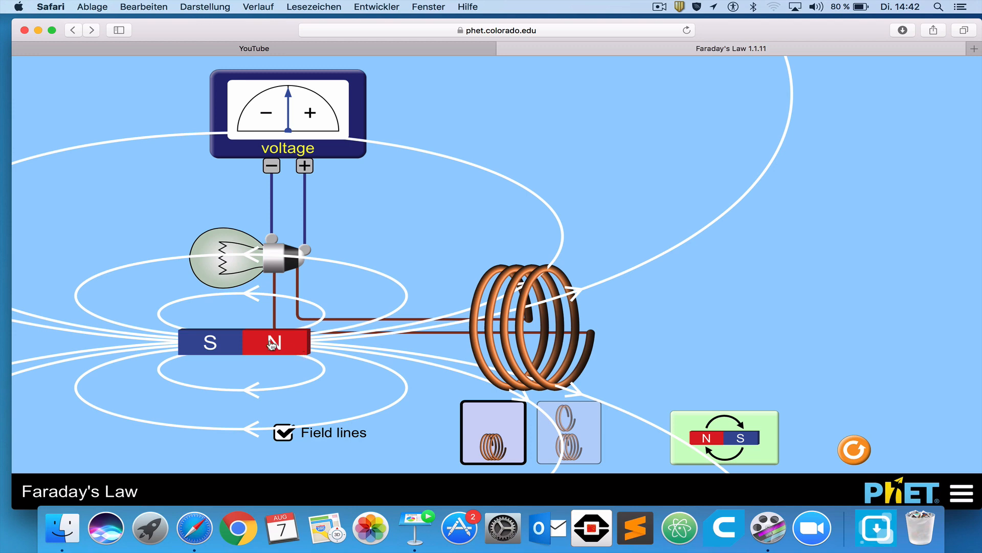
Step: Sweep the magnet from the left through the coil and settle it back at the coil's centre
{"action": "left_click_drag", "start_coordinate": [272, 343], "coordinate": [564, 329]}
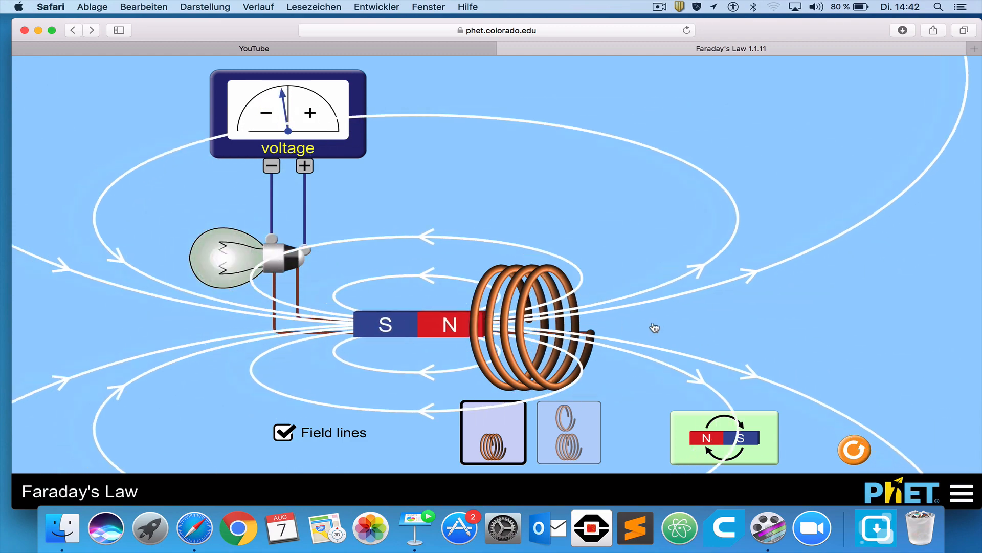
{"action": "left_click_drag", "start_coordinate": [413, 324], "coordinate": [607, 316]}
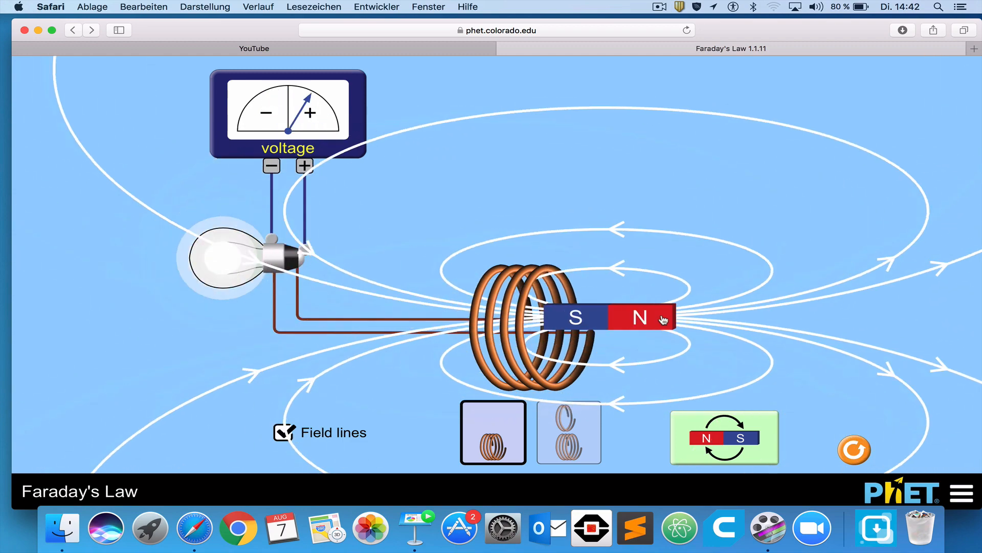
{"action": "left_click_drag", "start_coordinate": [639, 317], "coordinate": [605, 326]}
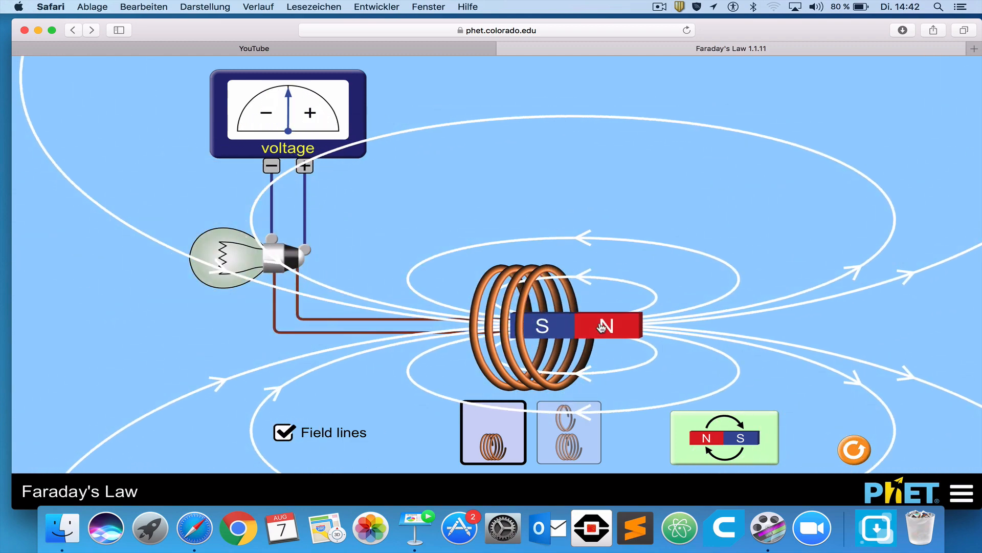